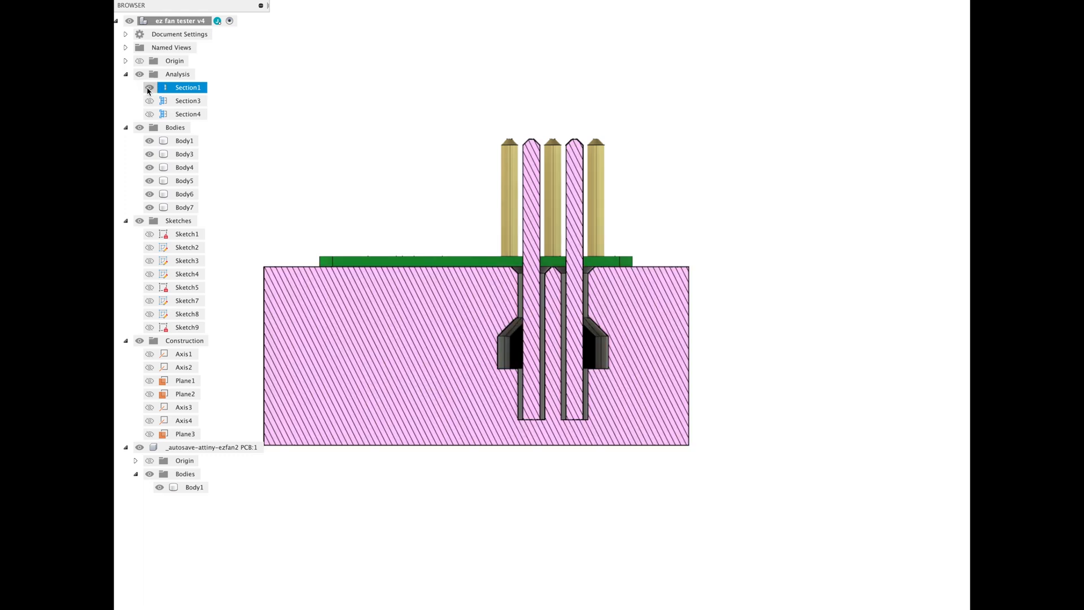
# Display Section1 so the fan tester base is cut horizontally through its pin holes and contact slots
pyautogui.click(186, 101)
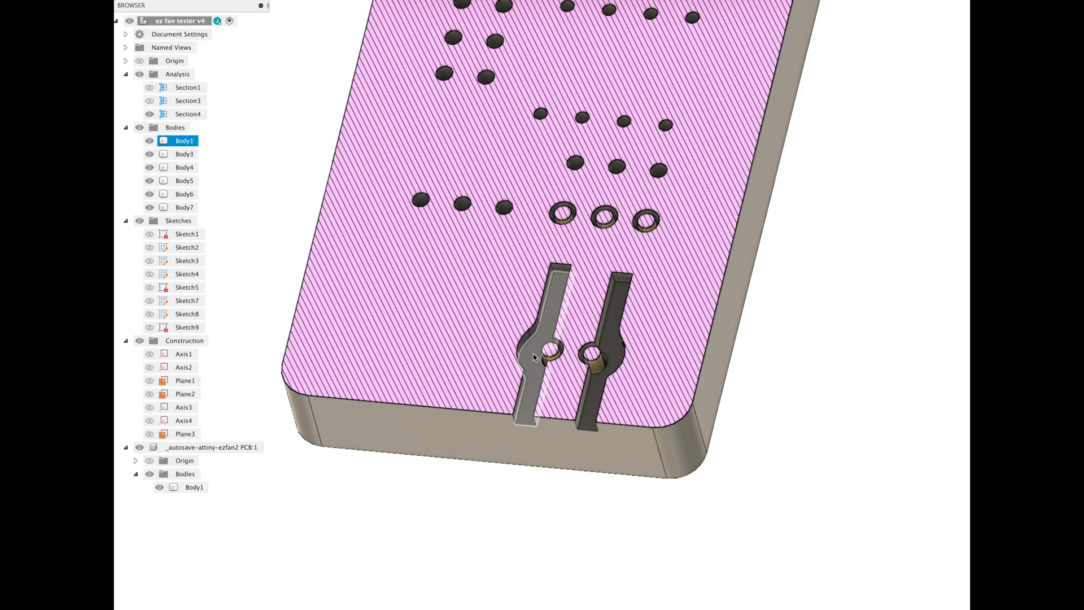
pyautogui.moveTo(551, 329)
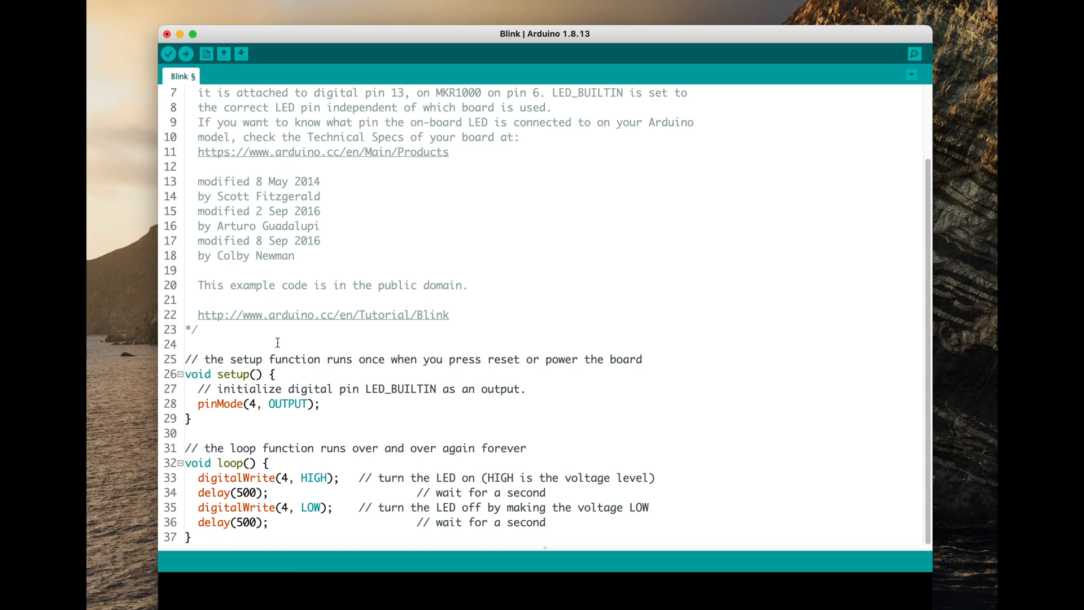
pyautogui.moveTo(230, 405)
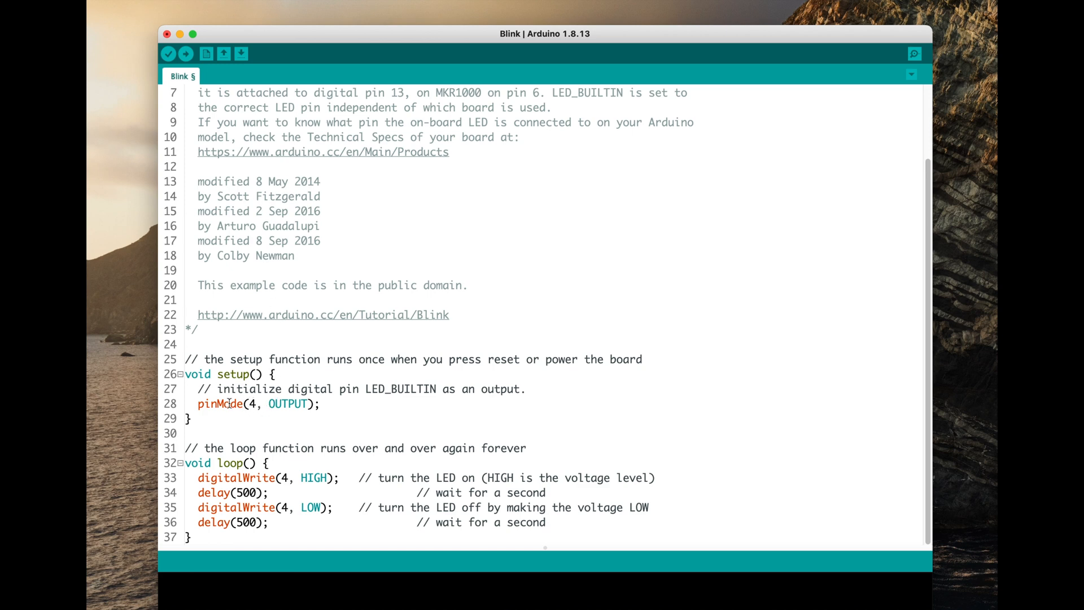
# Highlight the pinMode(4, OUTPUT) line and the 500 ms delay call in the Blink sketch
pyautogui.tripleClick(258, 405)
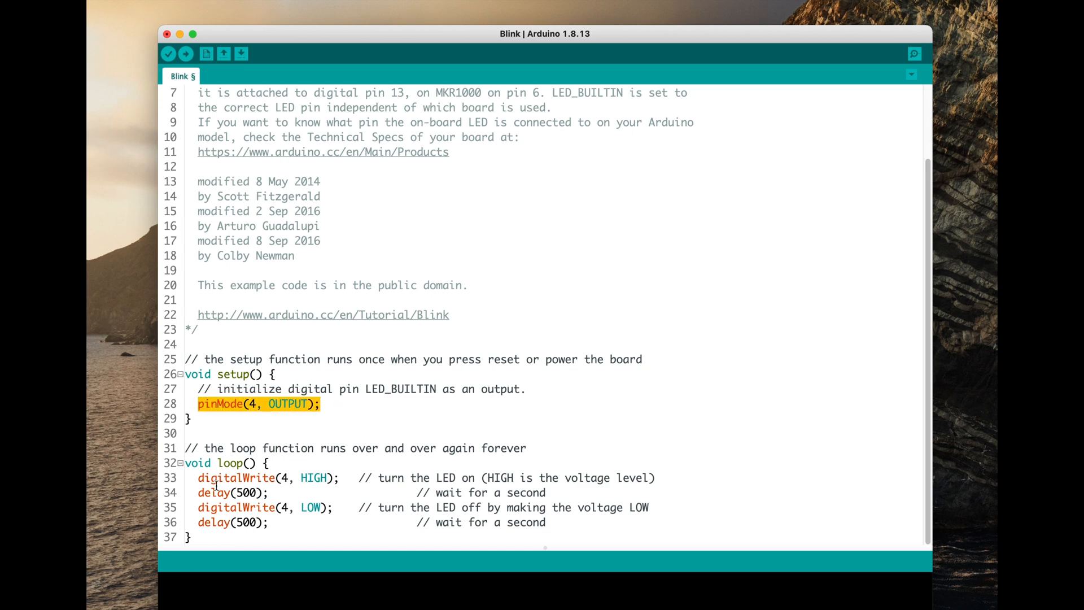
pyautogui.doubleClick(214, 492)
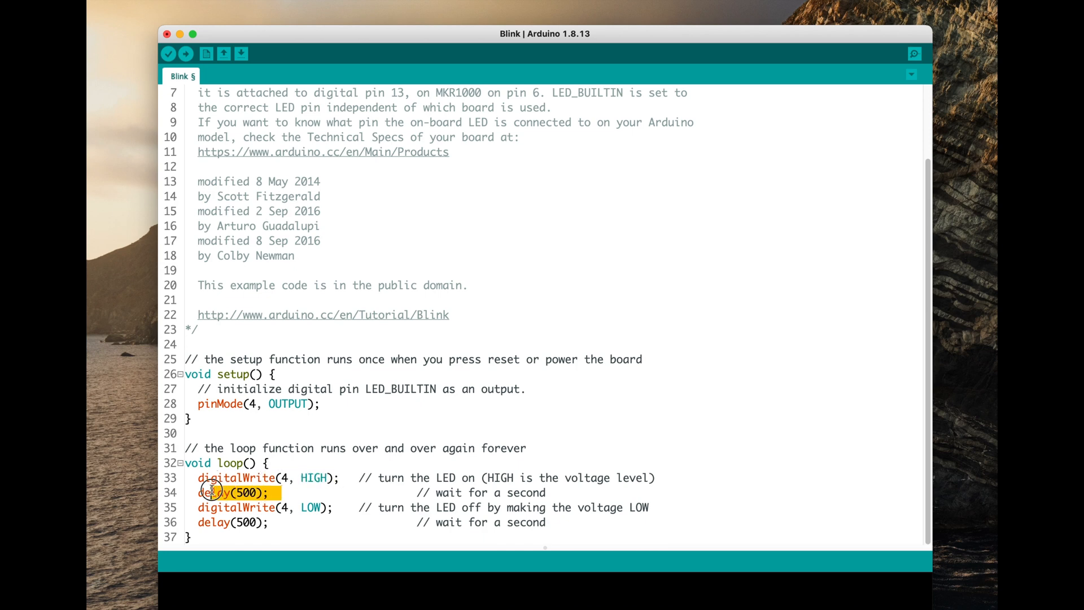
pyautogui.click(332, 522)
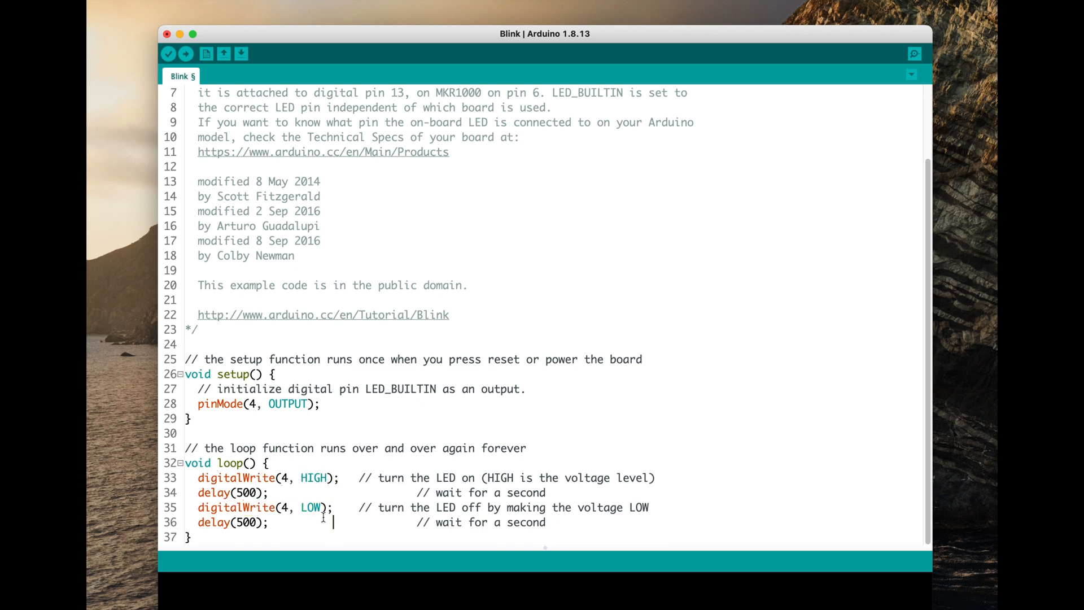